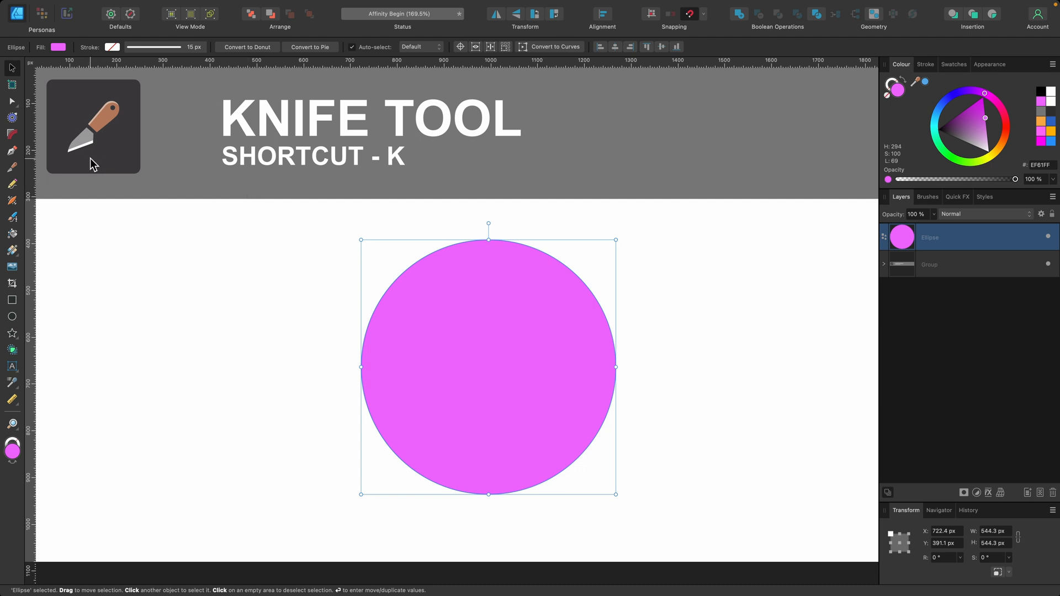
mouse_move(12, 176)
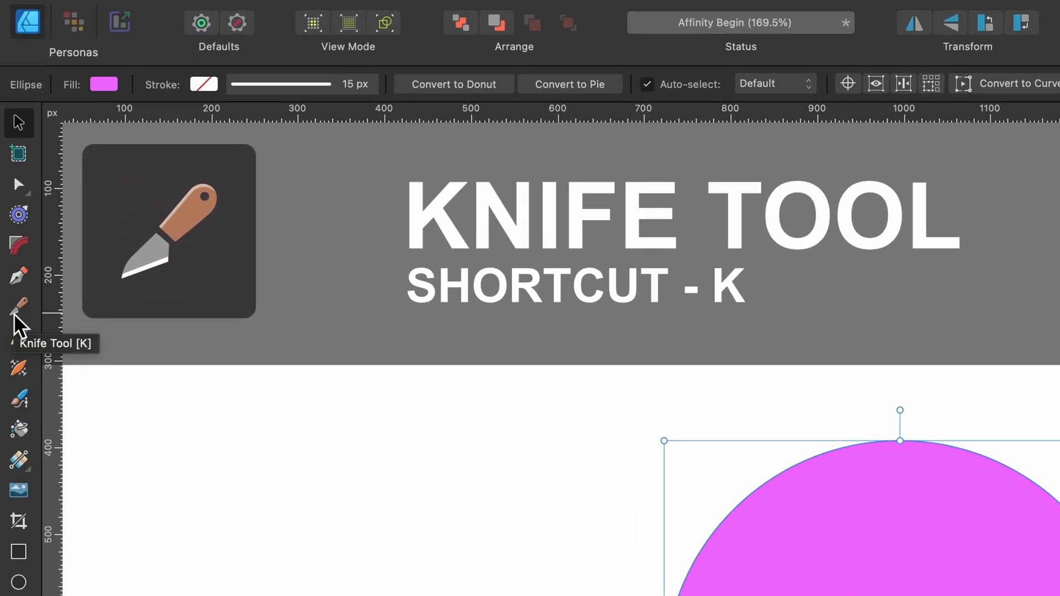
mouse_move(20, 321)
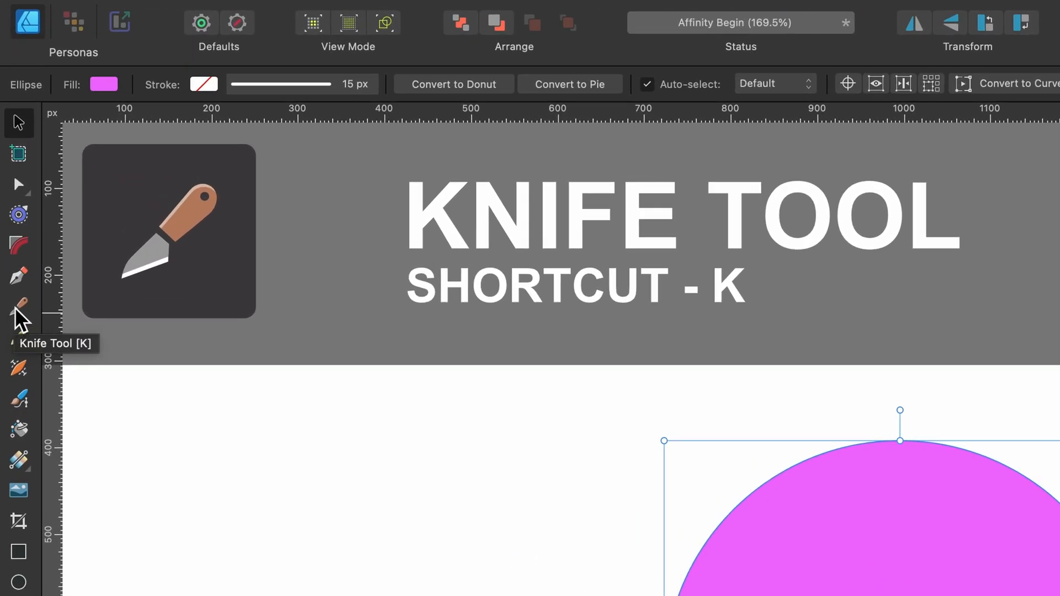
mouse_move(182, 251)
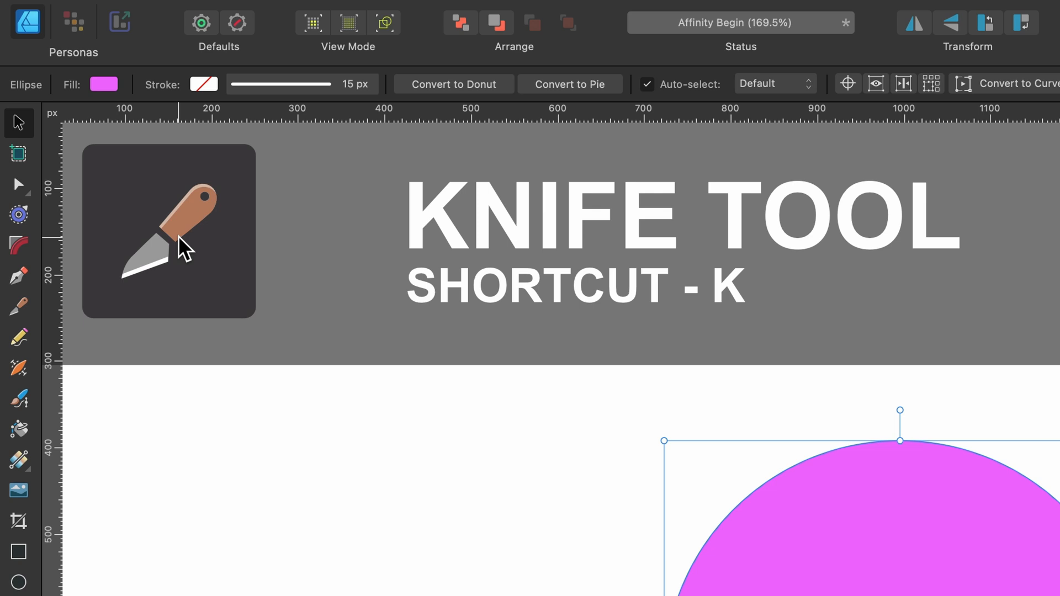
mouse_move(17, 325)
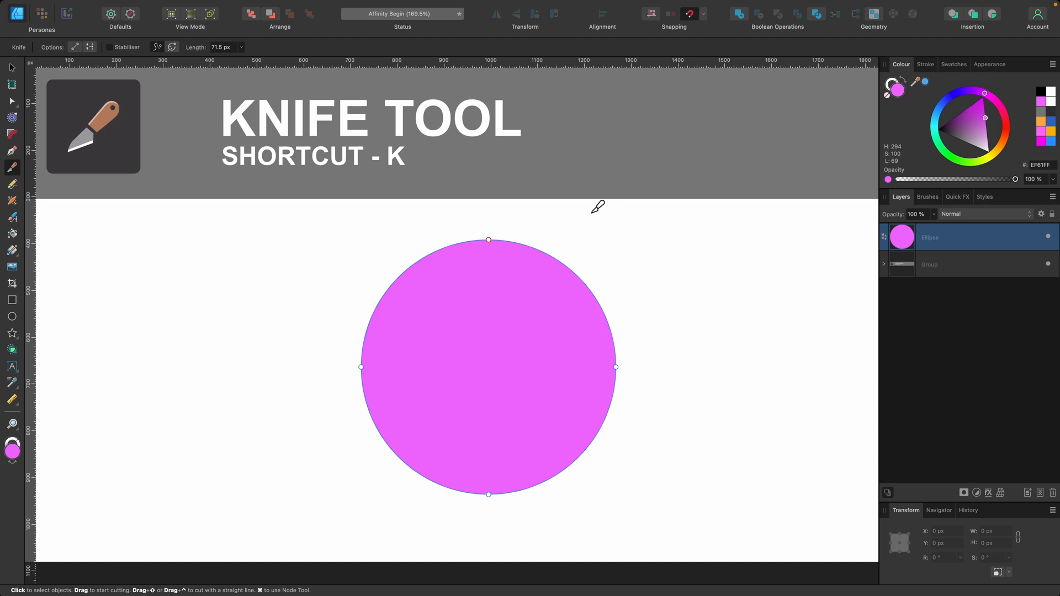
mouse_move(563, 233)
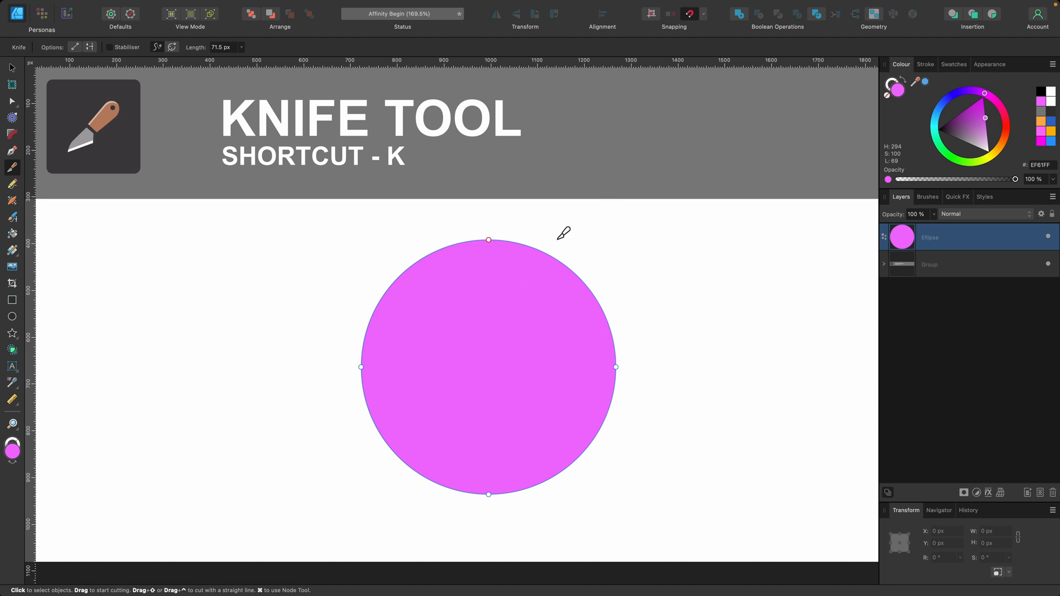
mouse_move(563, 226)
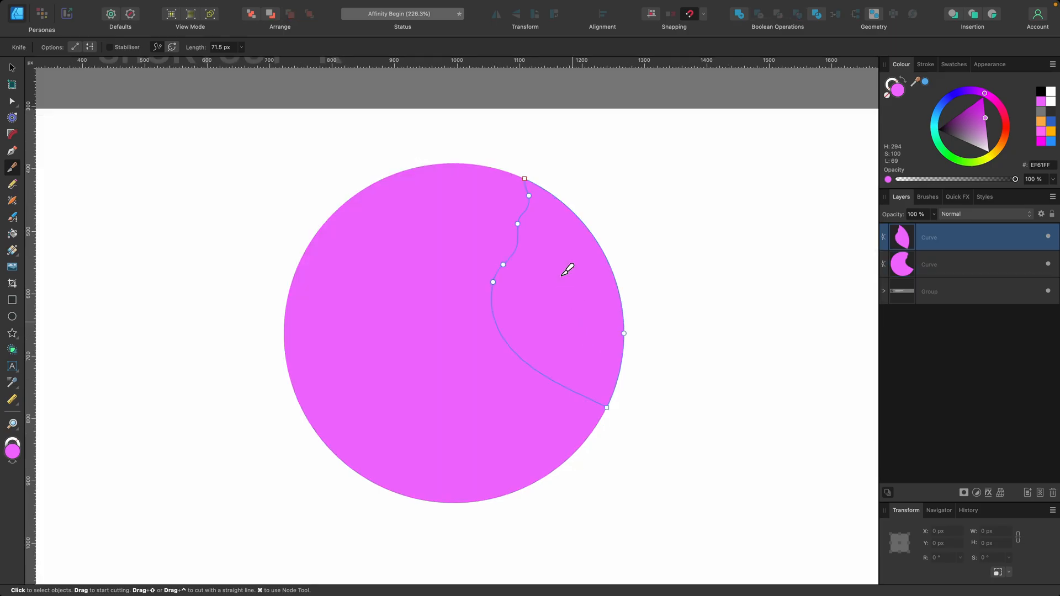
mouse_move(541, 267)
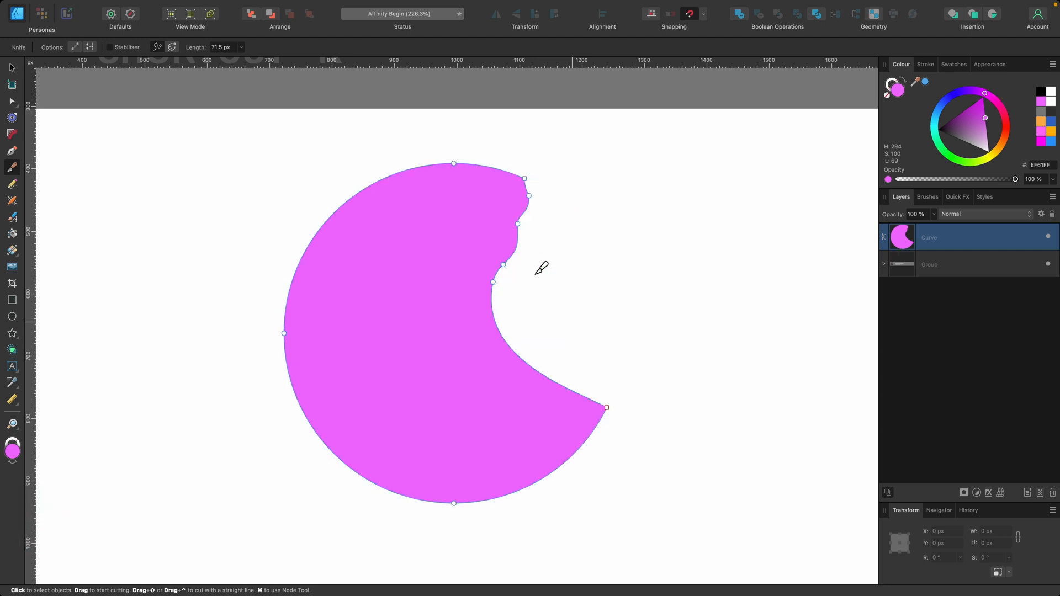
Step: Undo once after the freehand cut, leaving the circle split into two curve pieces
key("cmd+z")
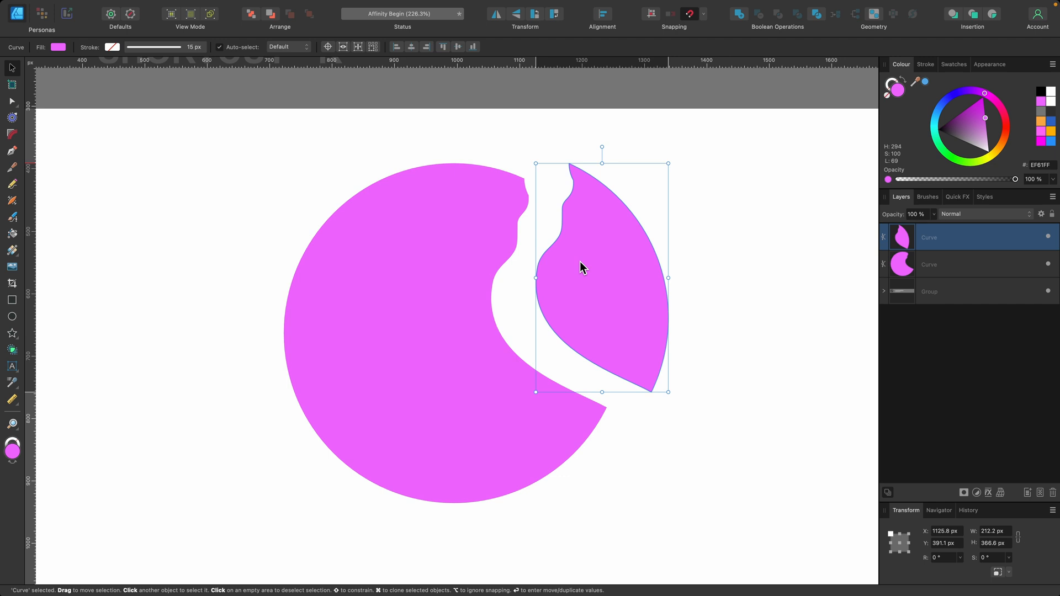
mouse_move(615, 319)
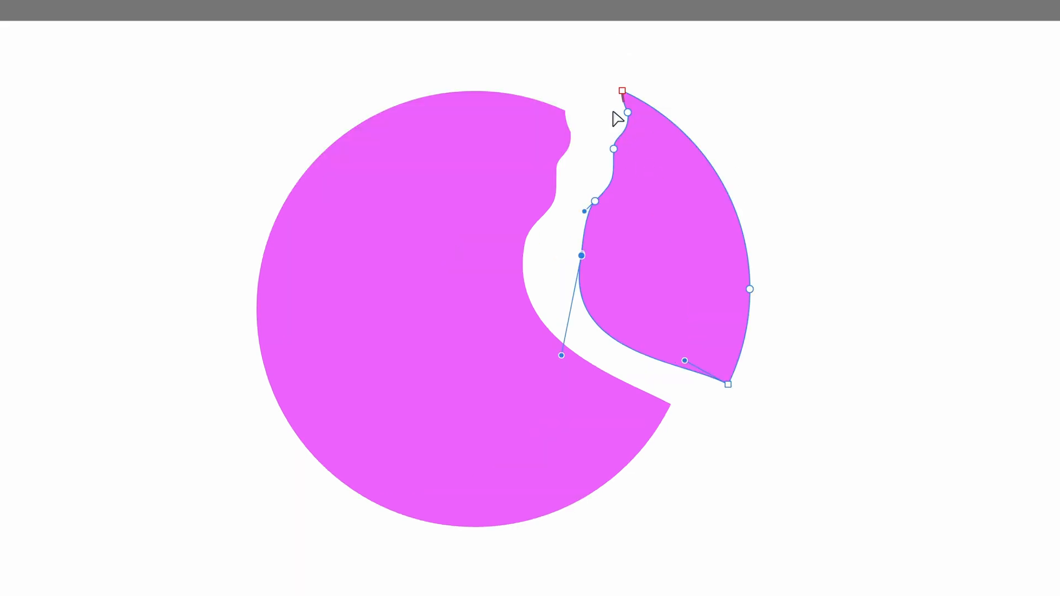
mouse_move(615, 264)
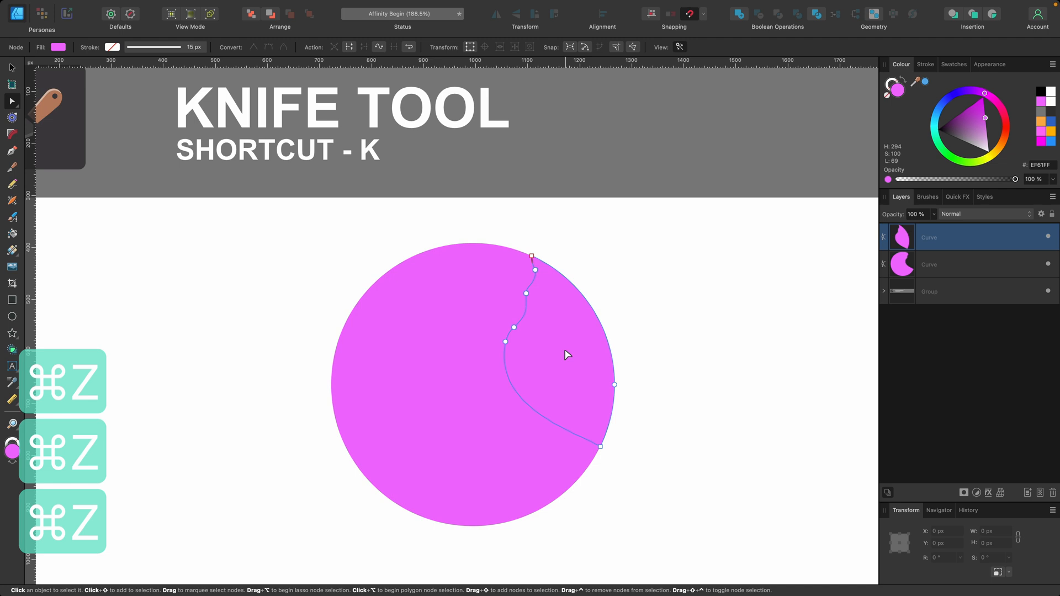
Step: Undo the remaining cut so the pink circle is a single whole ellipse again
key("cmd+z")
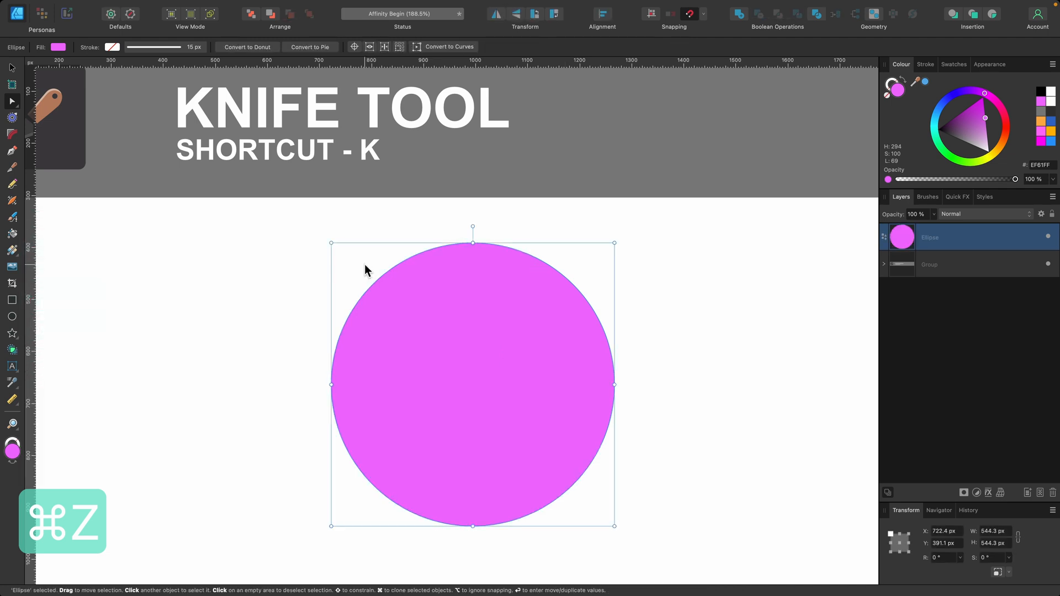
key("k")
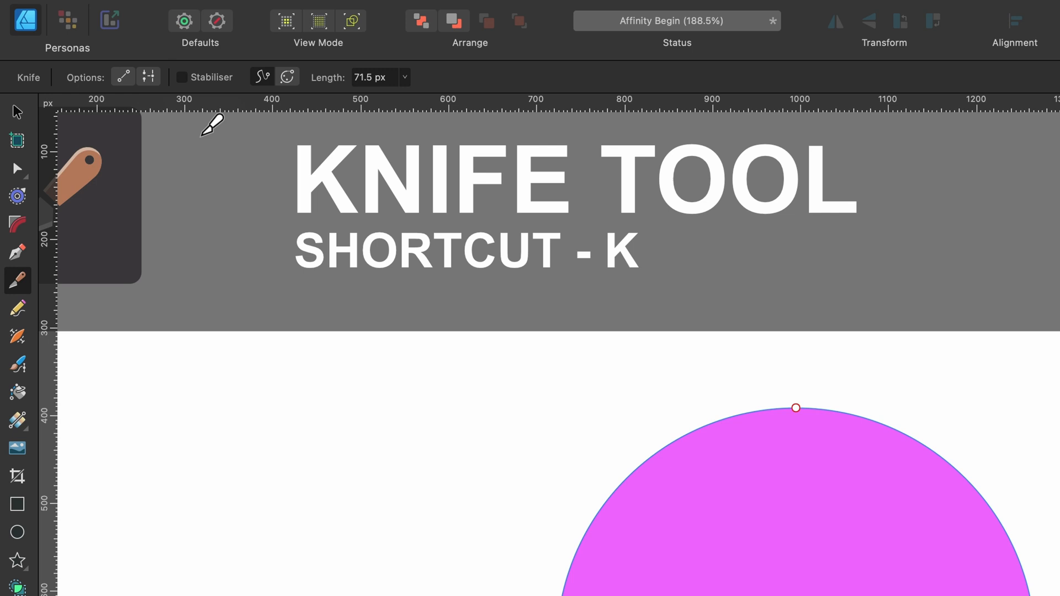
mouse_move(89, 90)
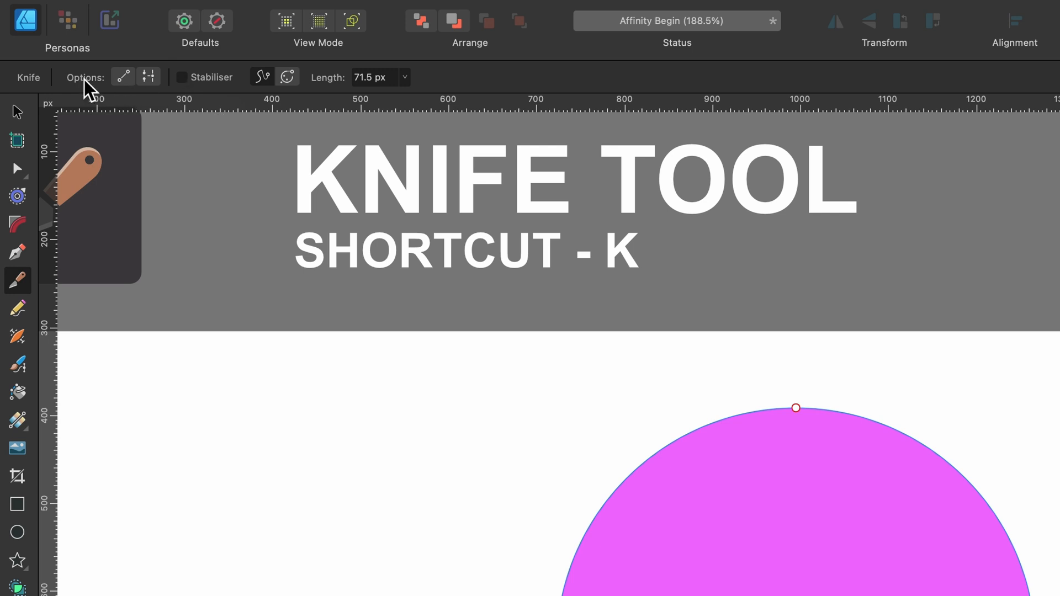
mouse_move(121, 77)
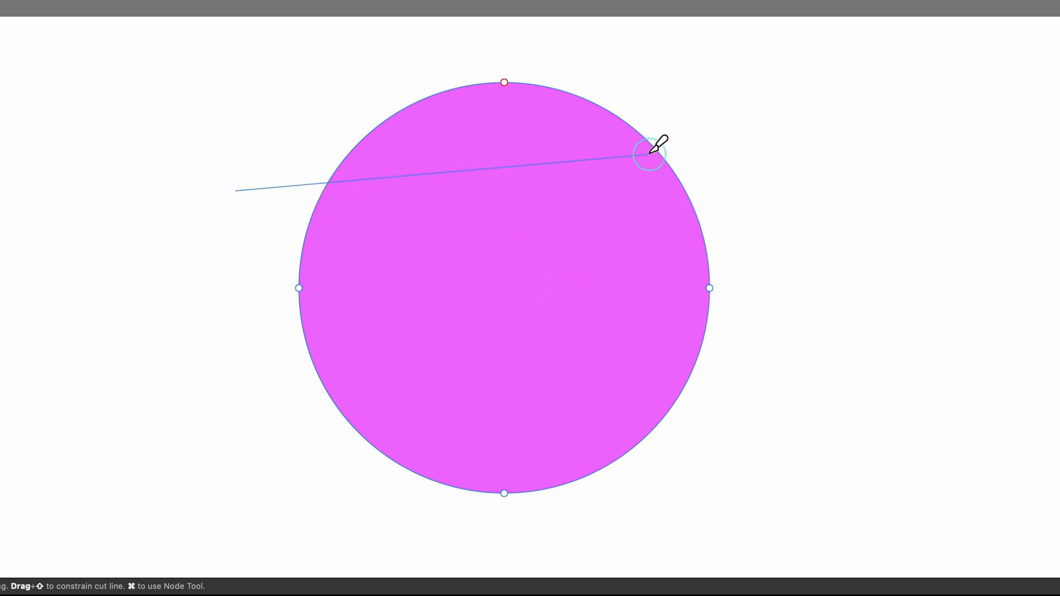
mouse_move(372, 287)
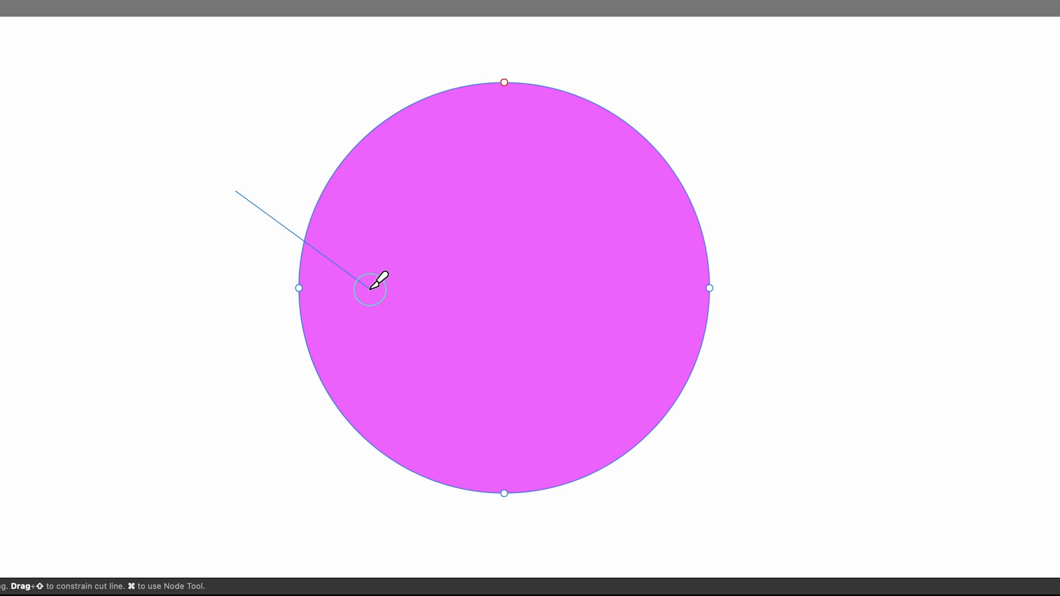
mouse_move(463, 200)
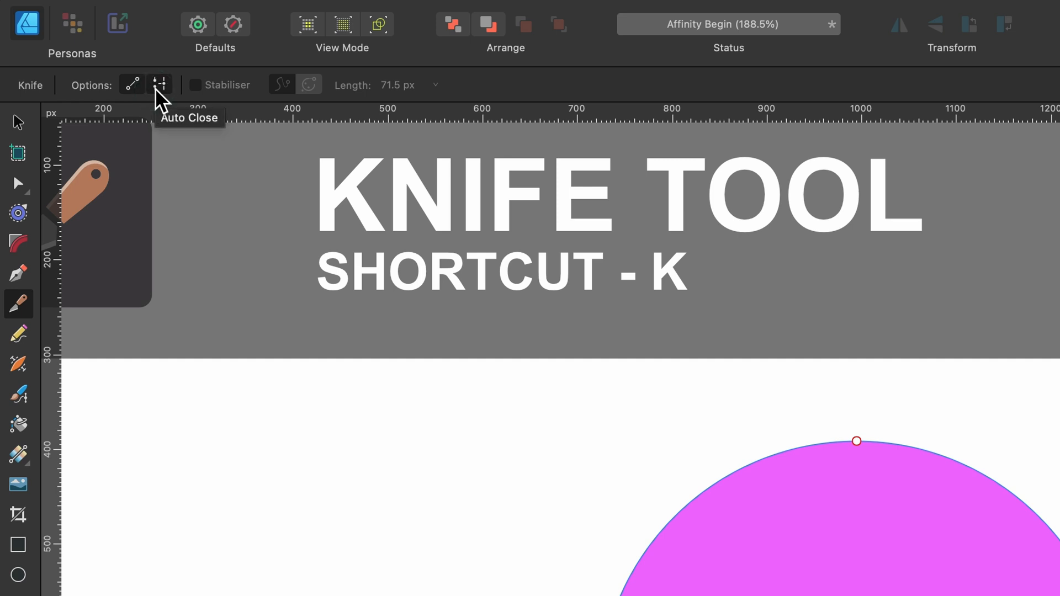
mouse_move(132, 85)
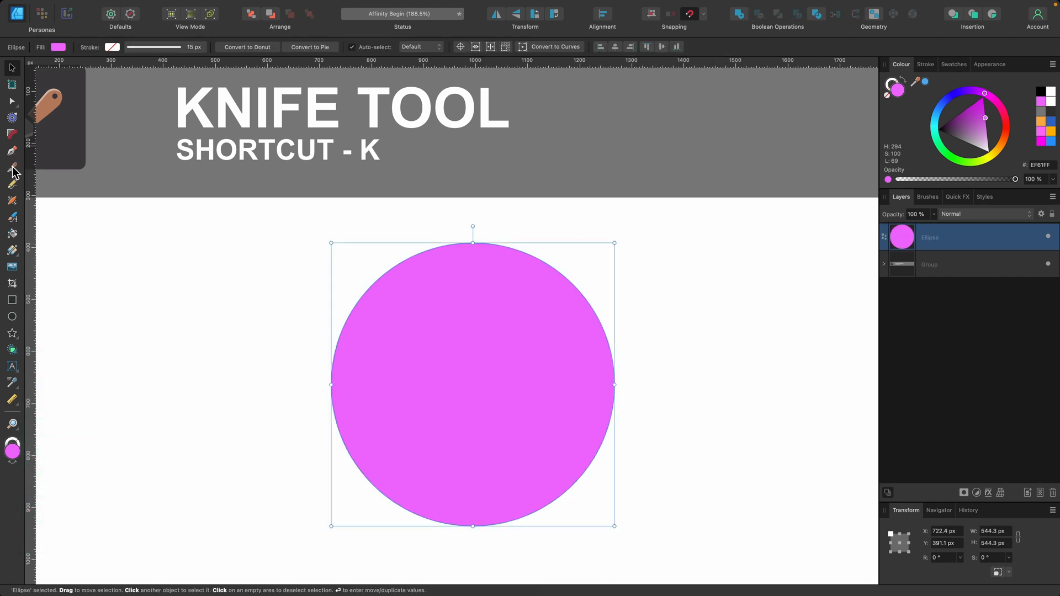
Step: Return to the Knife Tool (K) ready for stabilised cutting at 97.4 px length
key("k")
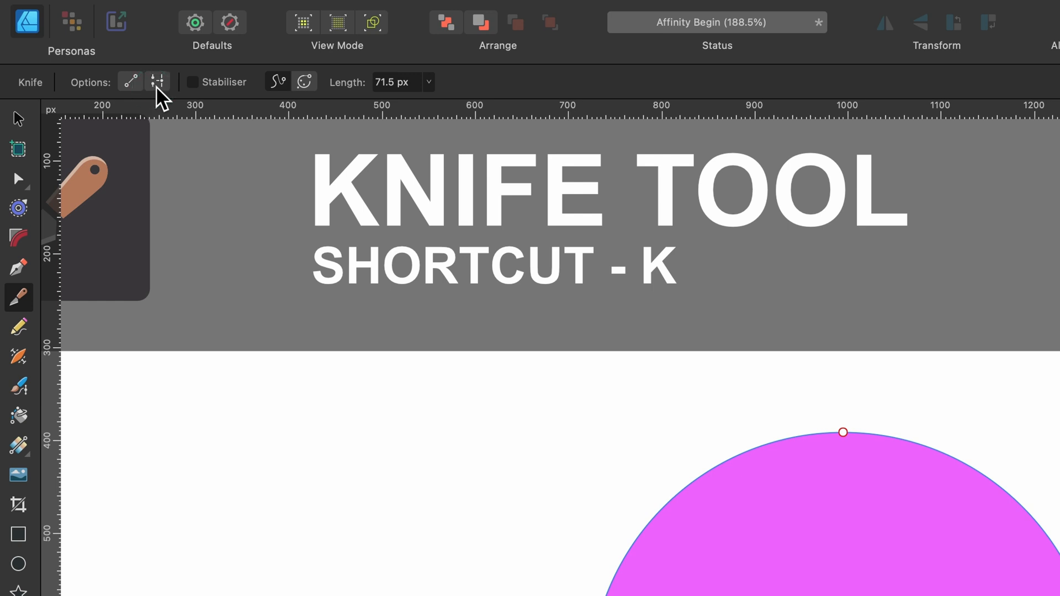
mouse_move(200, 91)
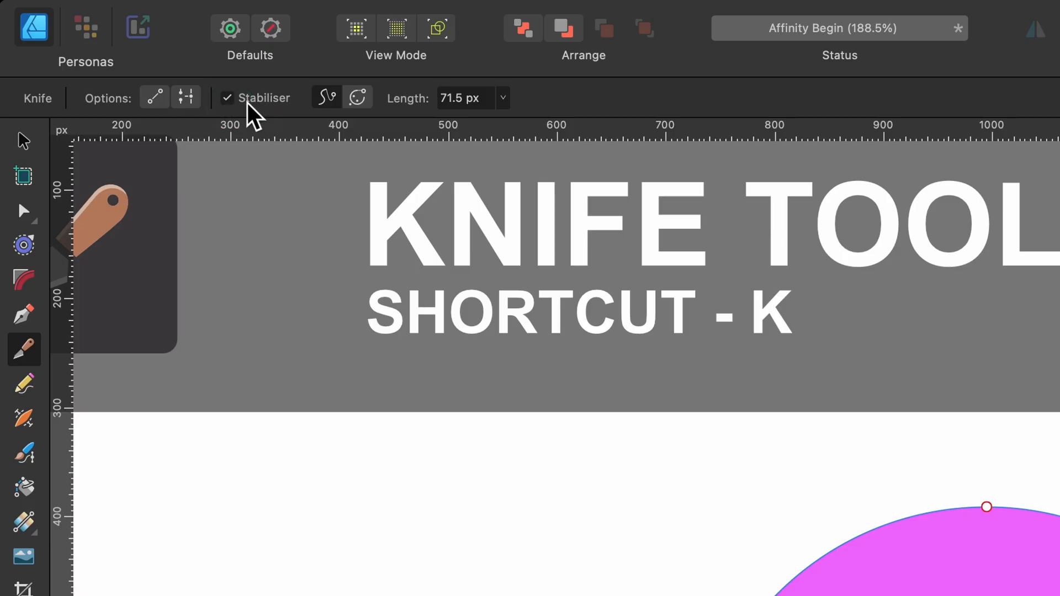
mouse_move(325, 97)
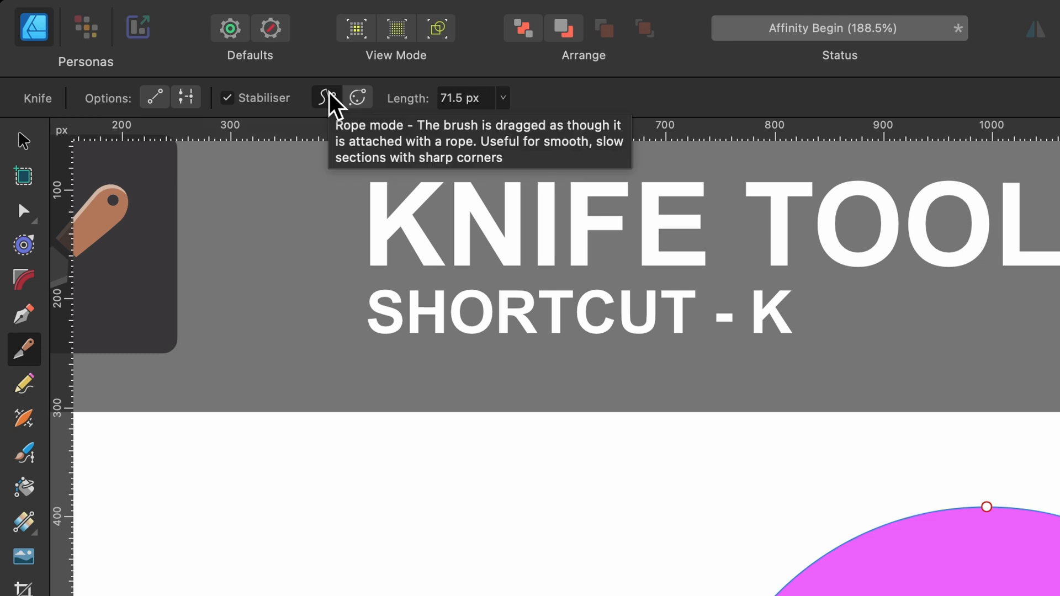
mouse_move(358, 97)
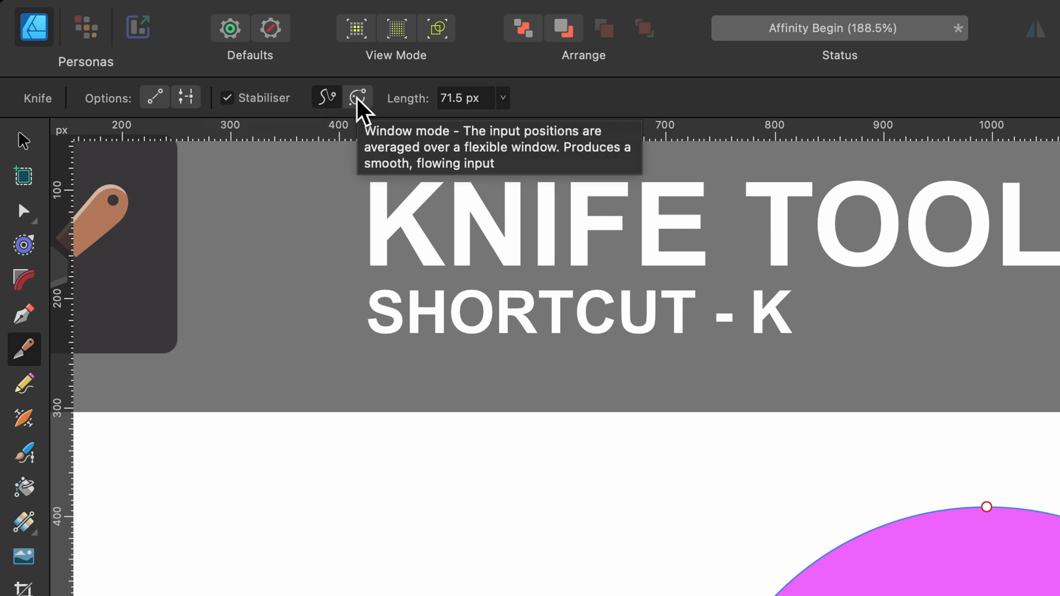
mouse_move(327, 99)
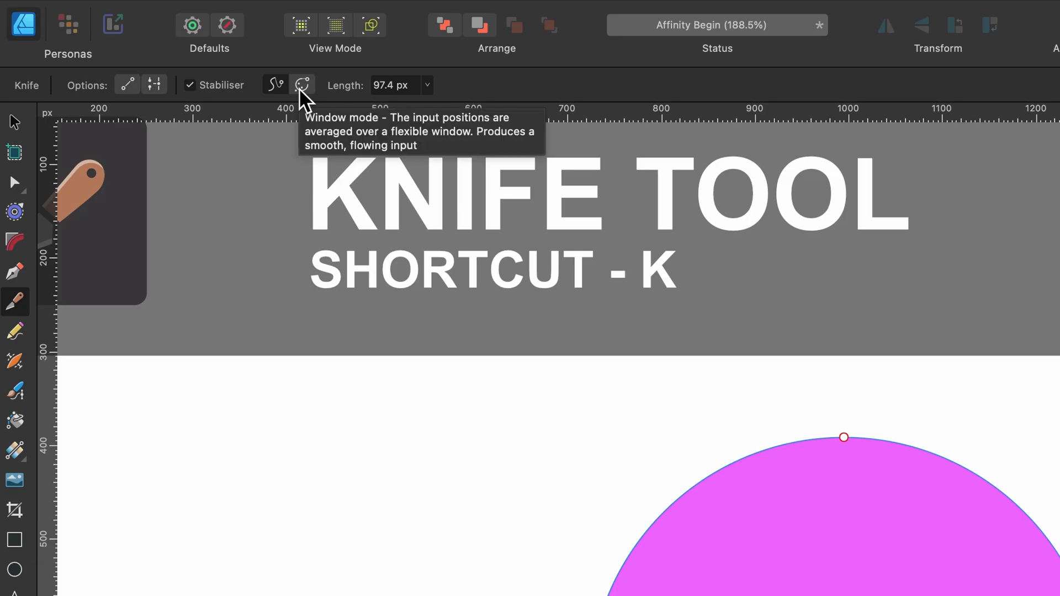
Step: Switch the stabiliser to Window mode at 25, cut through the circle, then undo it
left_click(303, 85)
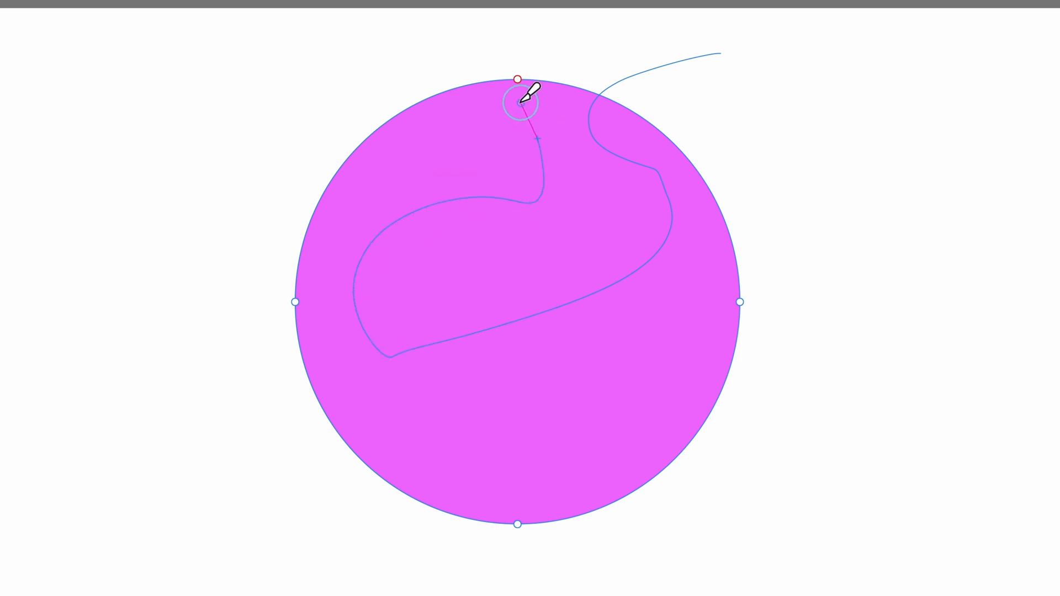
key("cmd+z")
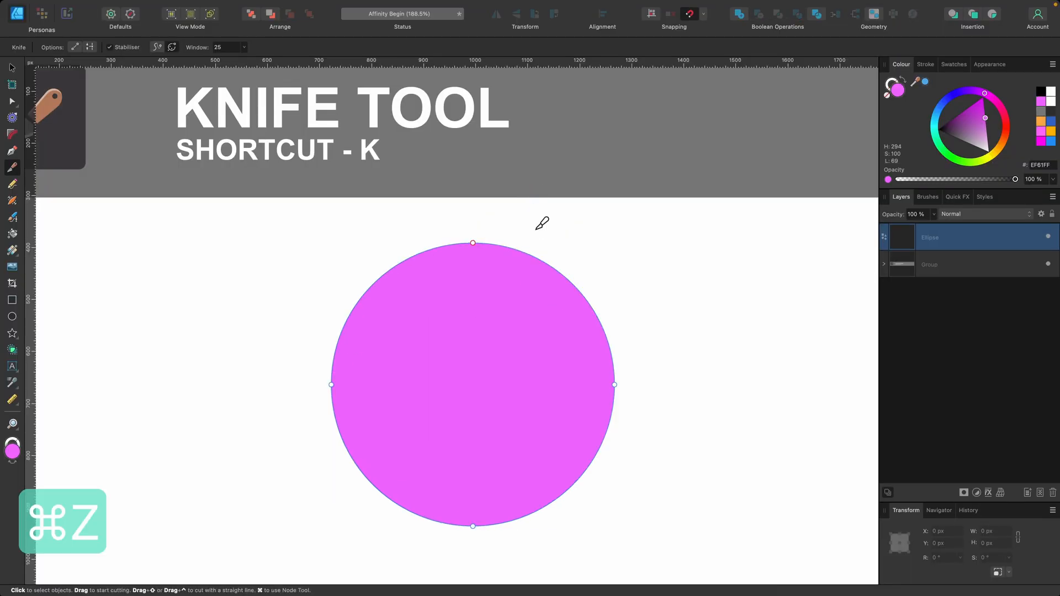